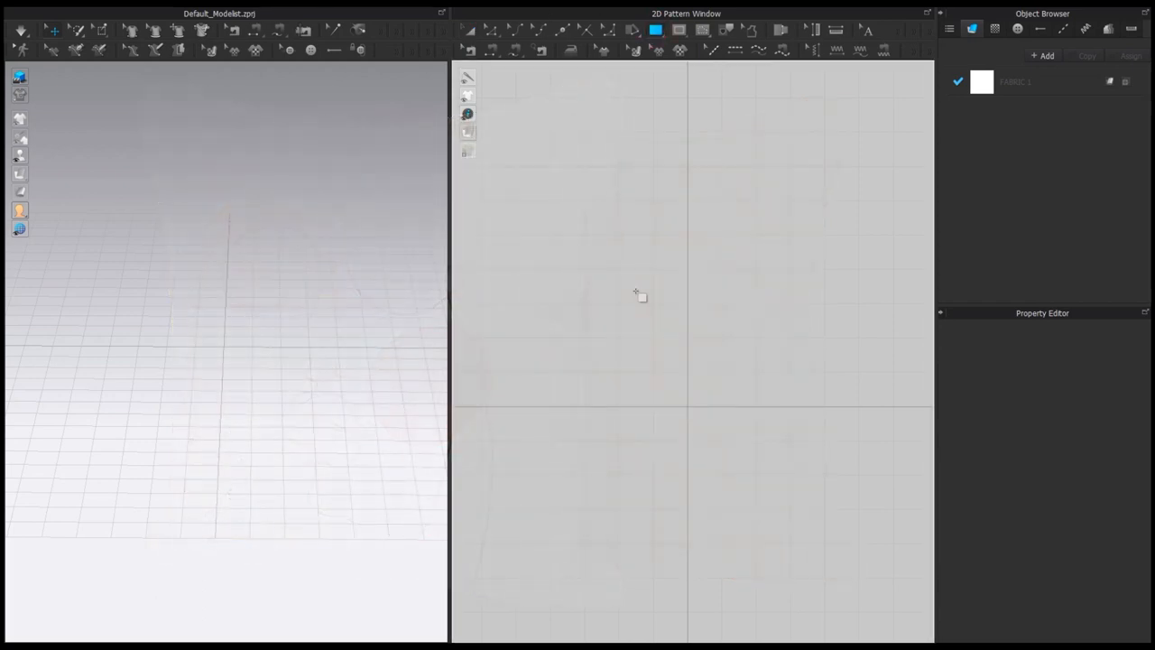
# Drag out a square pattern piece with the Rectangle tool and select it.
pyautogui.moveTo(632, 285); pyautogui.dragTo(749, 403)
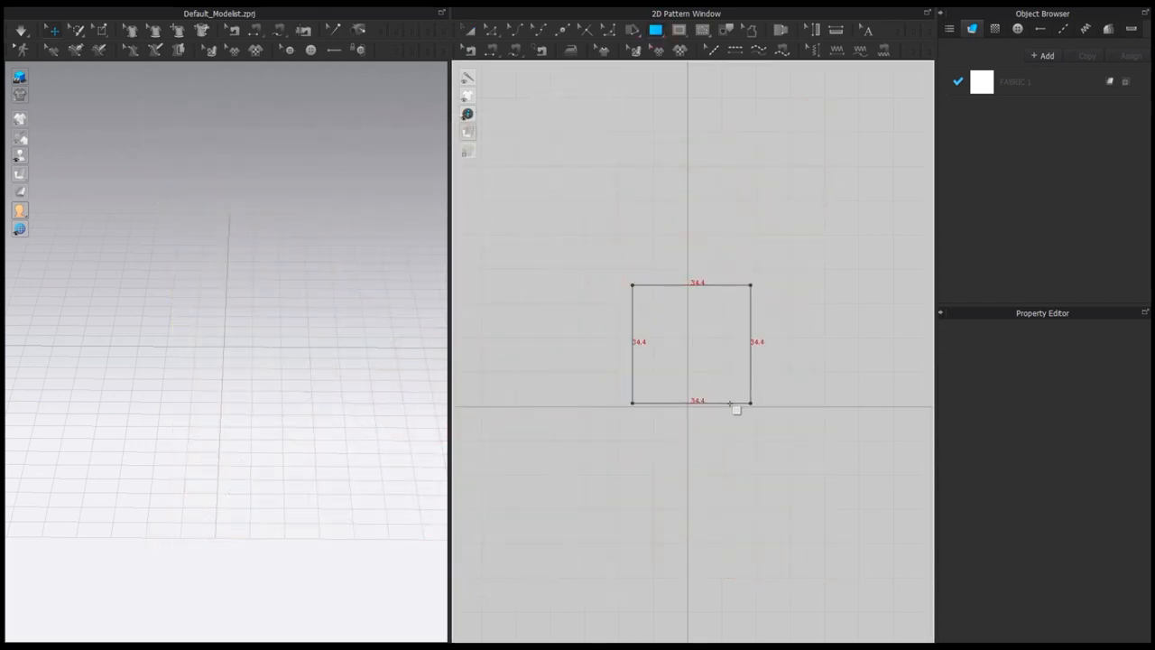
pyautogui.click(690, 347)
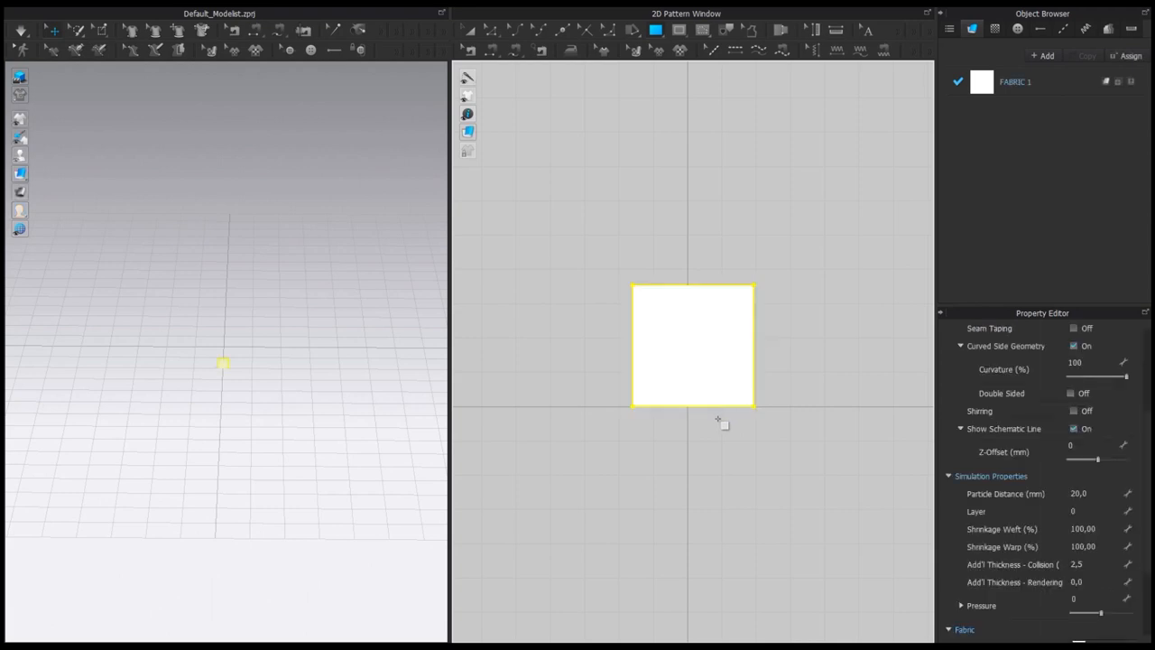
pyautogui.click(693, 346)
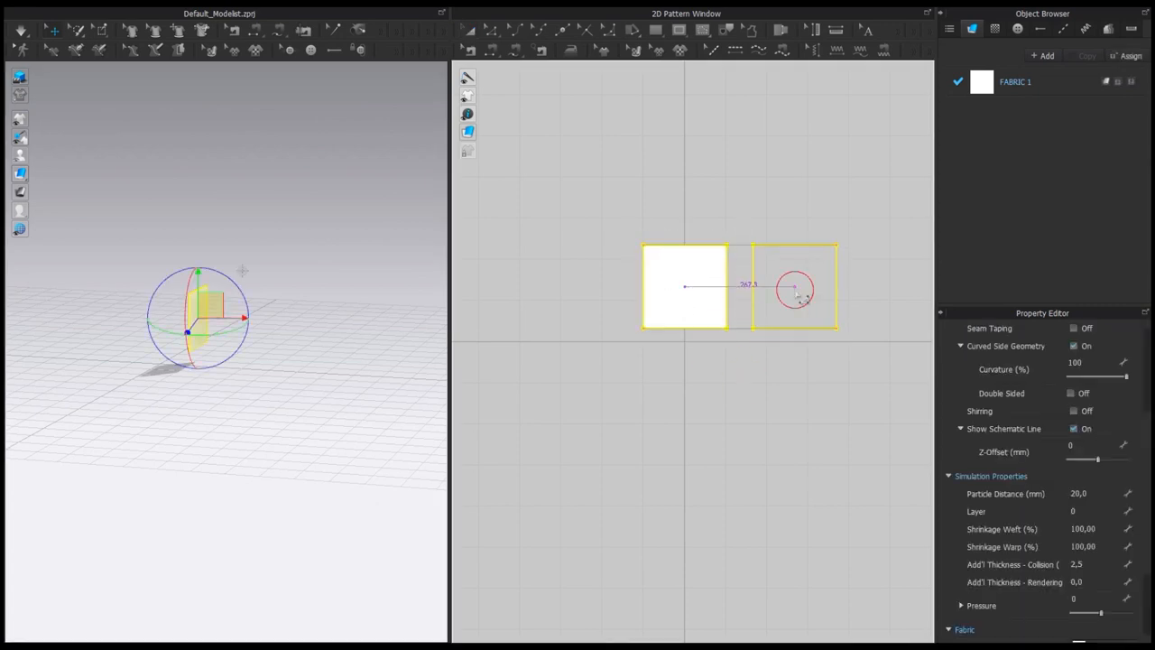
# Place the copied square beside the first and give both pieces Pressure 10.
pyautogui.click(794, 287)
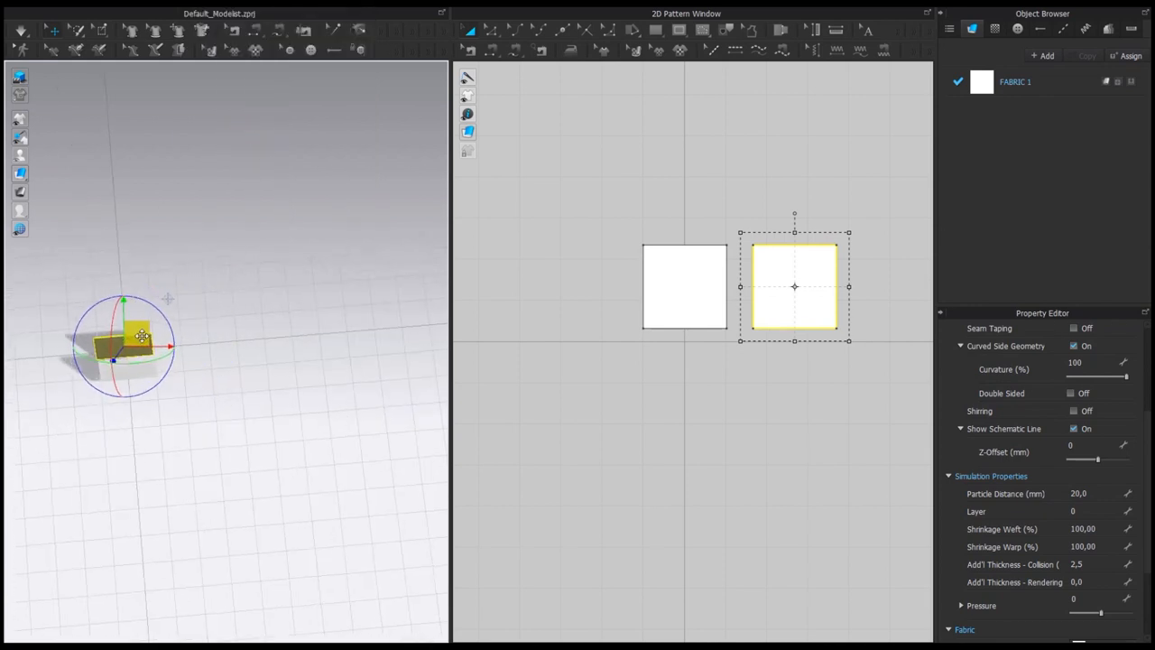
pyautogui.click(643, 261)
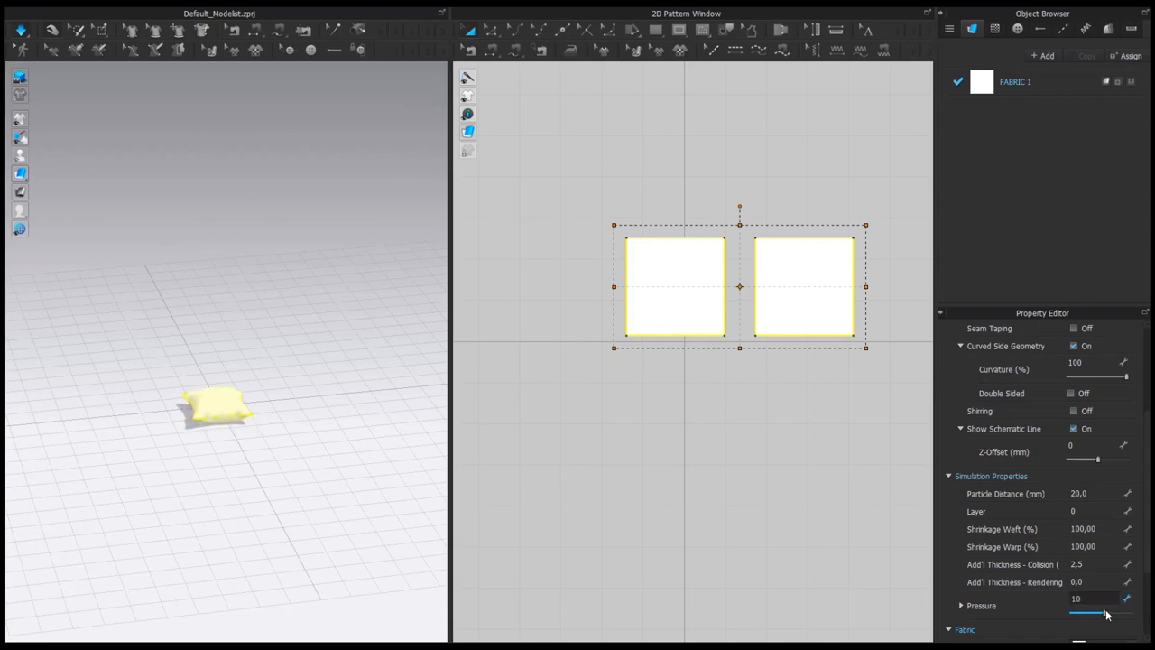
# Nudge the 3D view onto the simulated white pillow.
pyautogui.moveTo(1093, 614); pyautogui.dragTo(1104, 613)
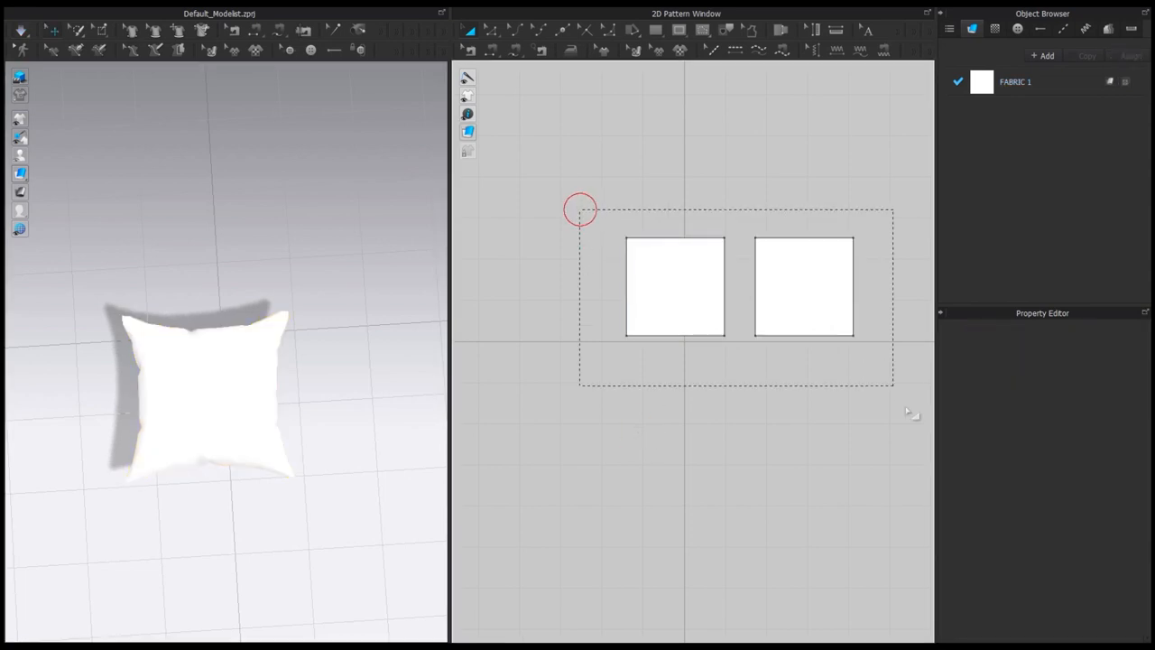
# Bring up Round Corner by Length from a pattern point's context menu.
pyautogui.rightClick(675, 285)
pyautogui.write('20')
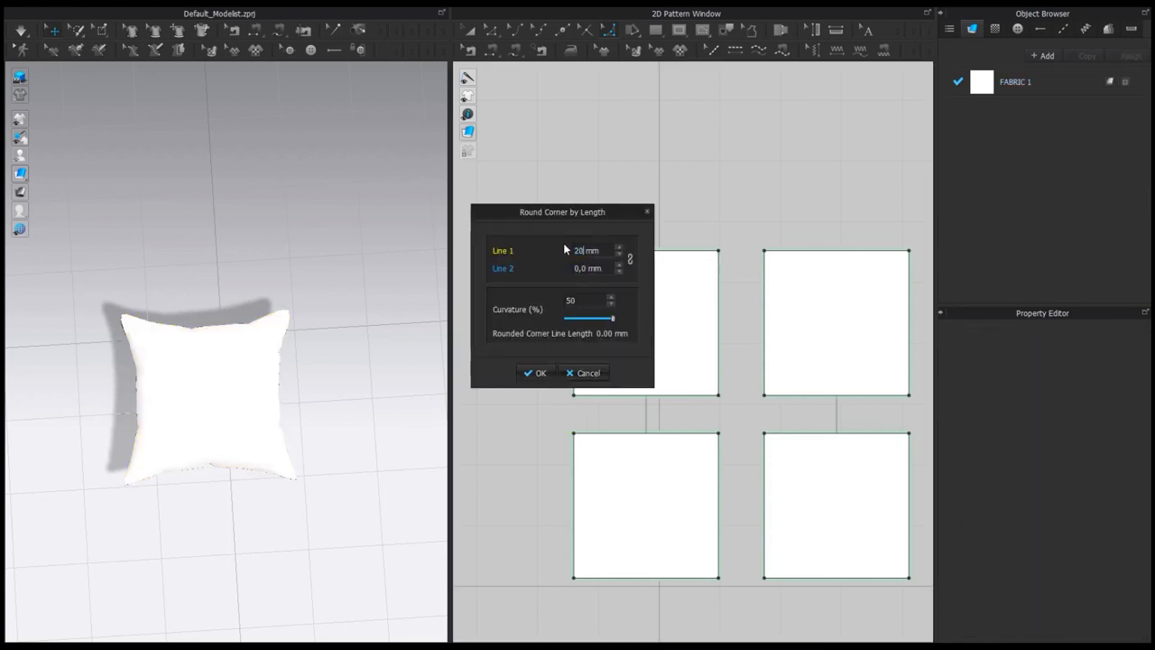
# Round the corners of the upper left piece with a 20 mm length.
pyautogui.click(592, 268)
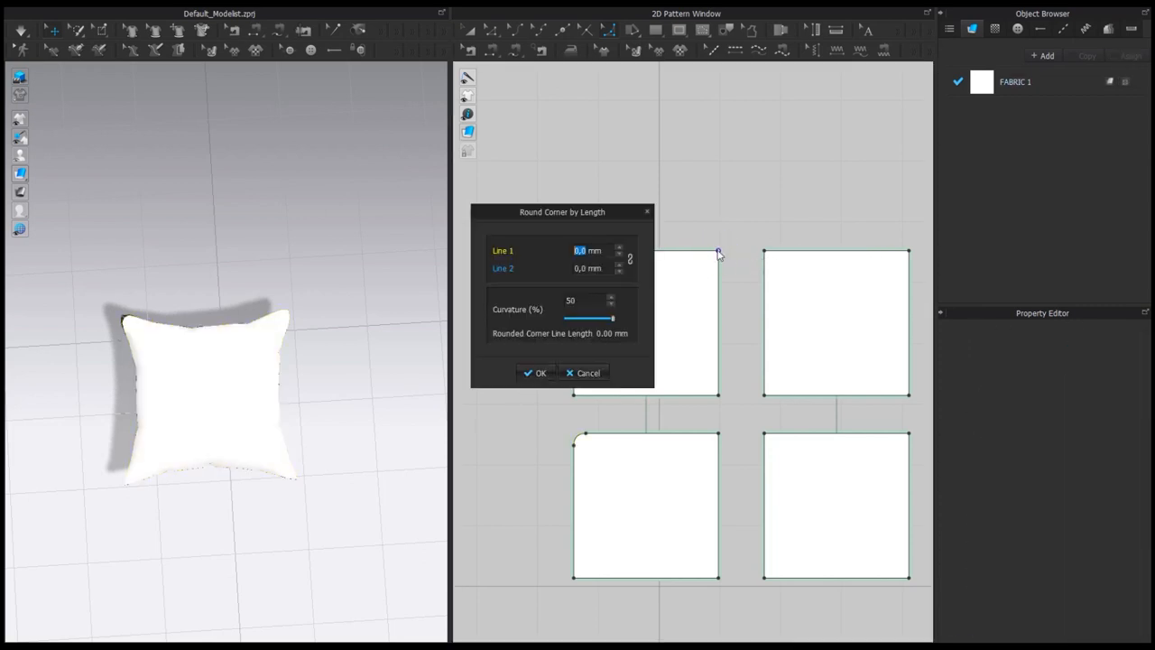
pyautogui.write('20')
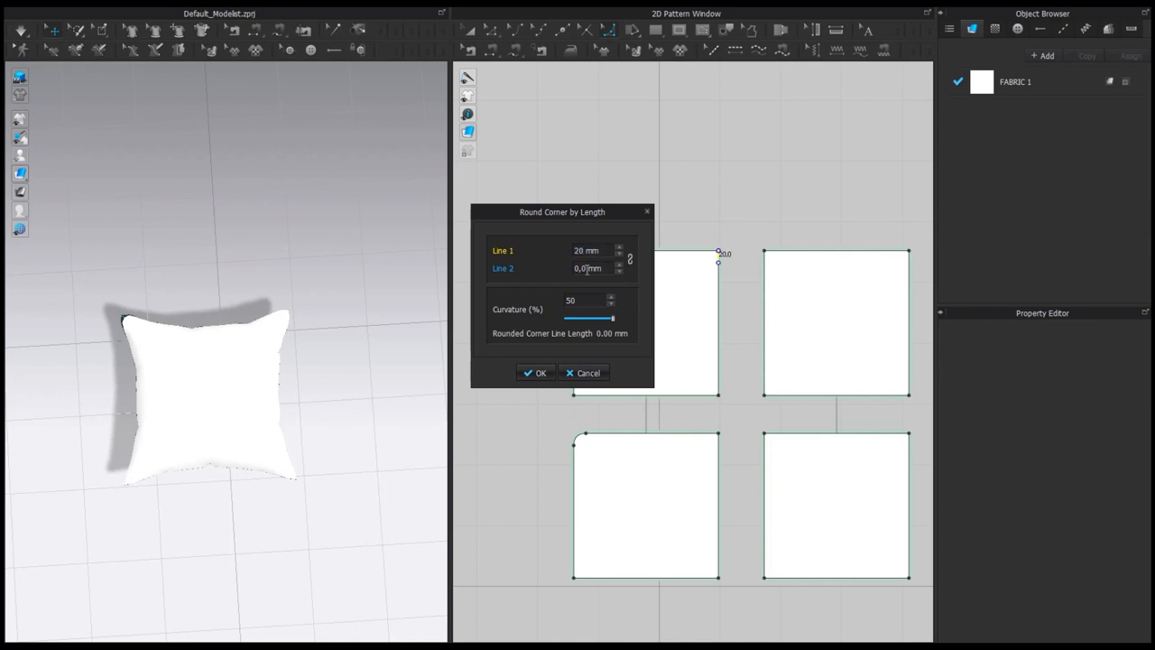
pyautogui.click(535, 372)
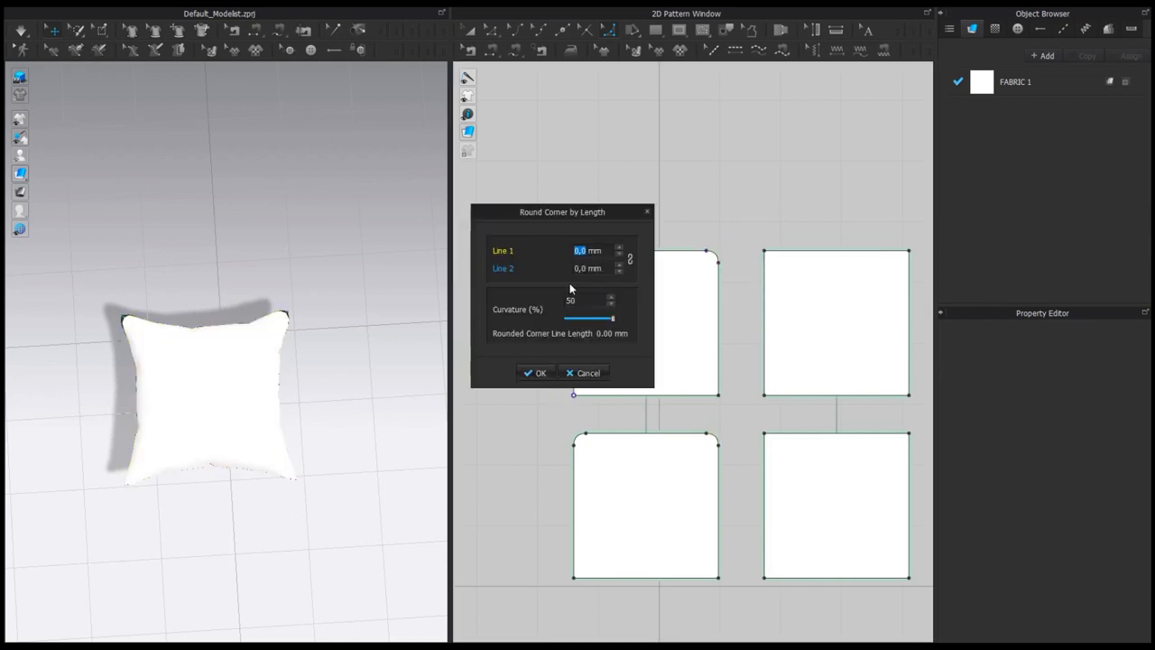
pyautogui.click(540, 371)
pyautogui.write('20')
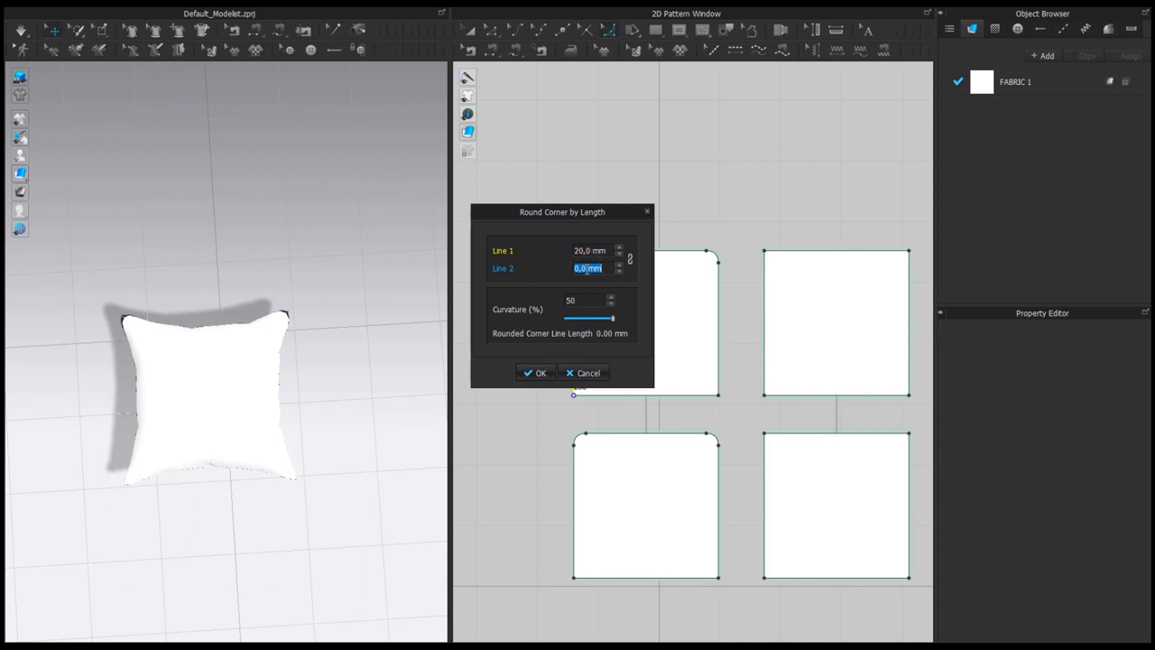
pyautogui.click(535, 372)
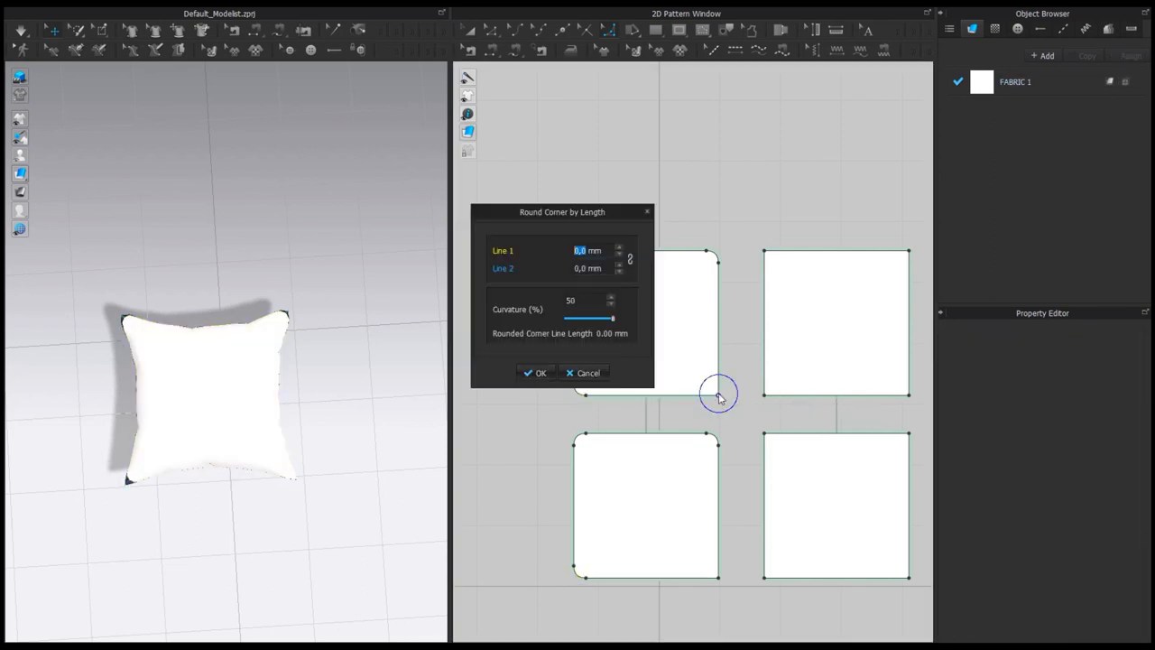
pyautogui.write('20')
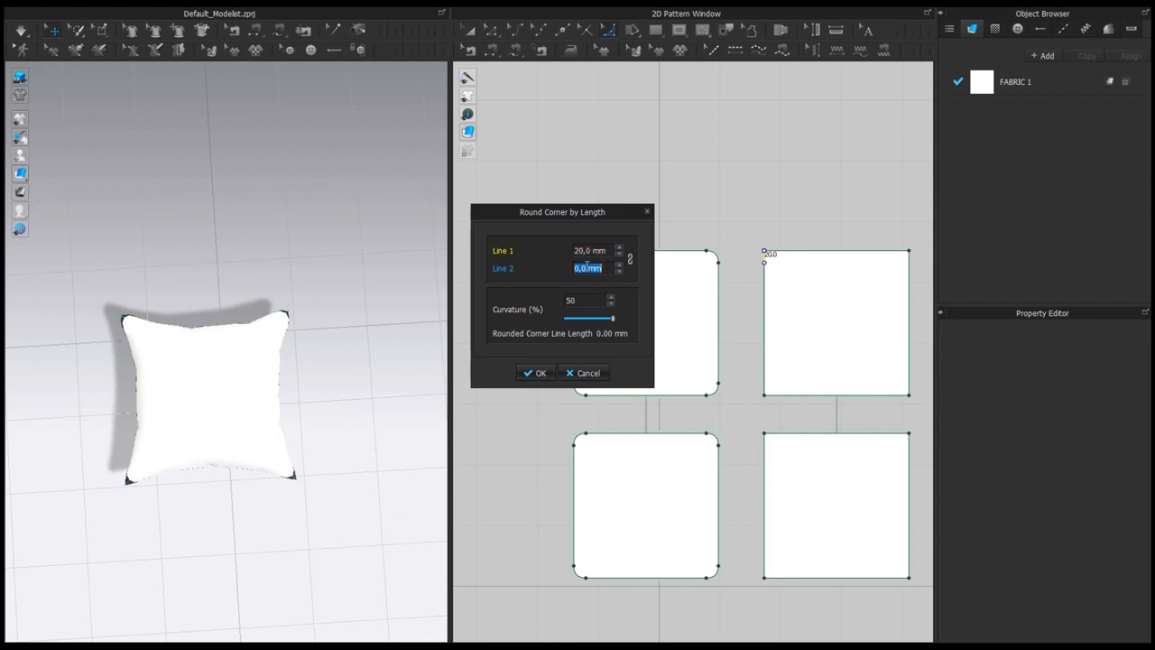
# Round the corners of the upper right piece with a 20 mm length.
pyautogui.click(534, 372)
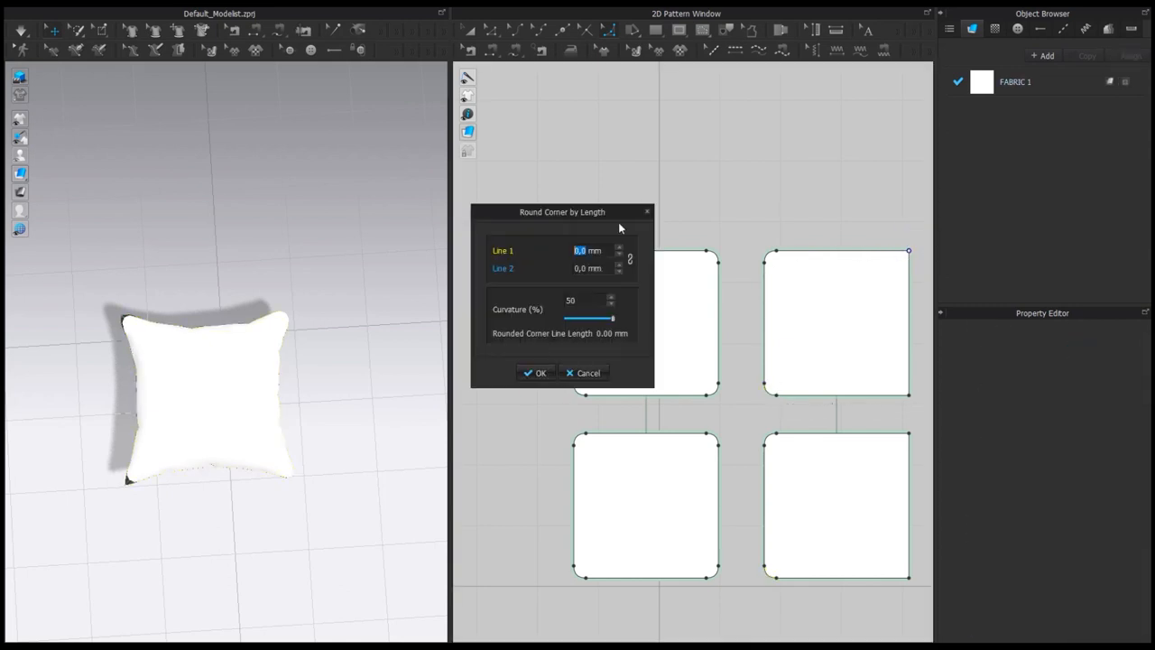
pyautogui.write('20')
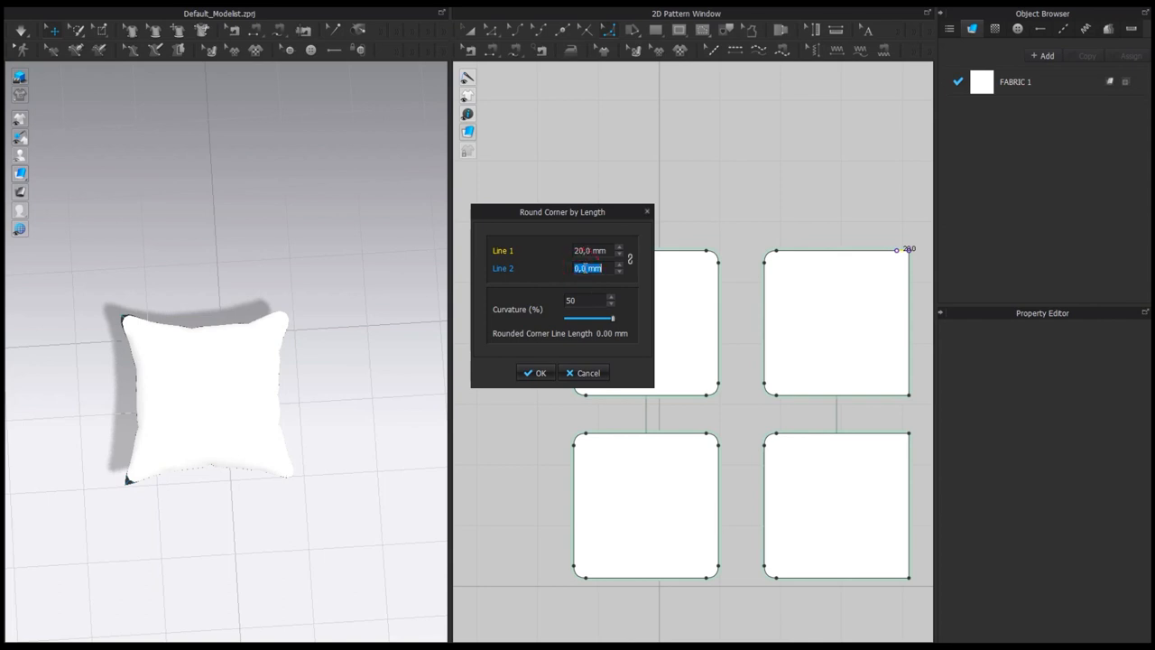
pyautogui.click(535, 371)
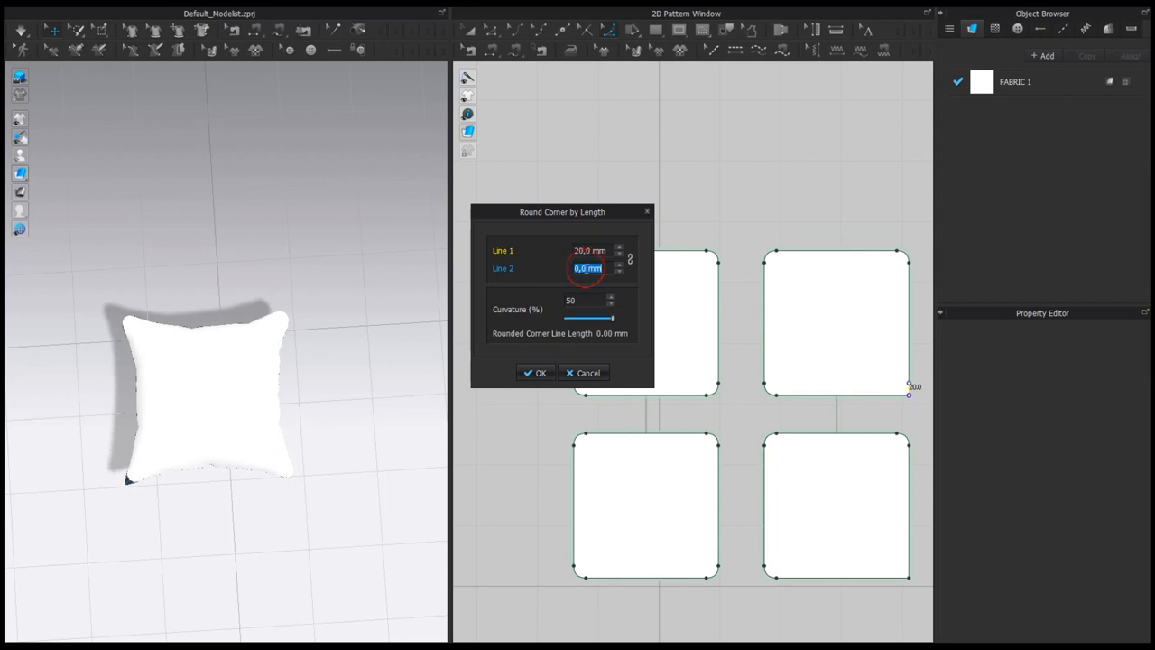
pyautogui.click(535, 372)
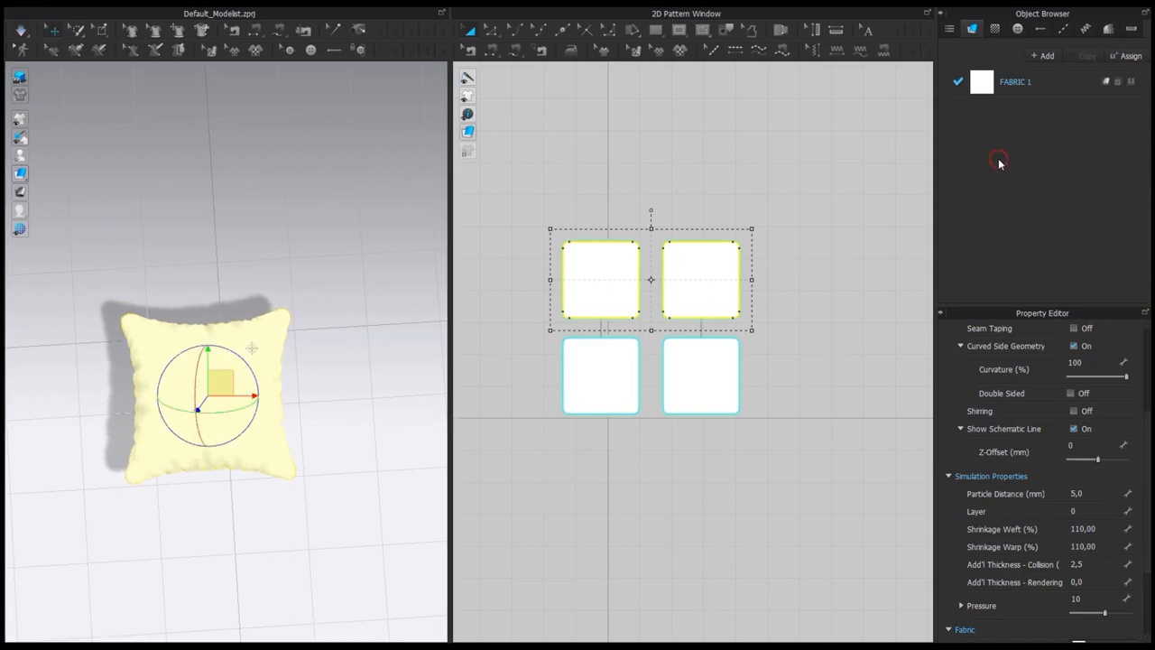
# Select the lower pair of pattern pieces after setting particle distance 5 and 110% shrinkage.
pyautogui.click(599, 377)
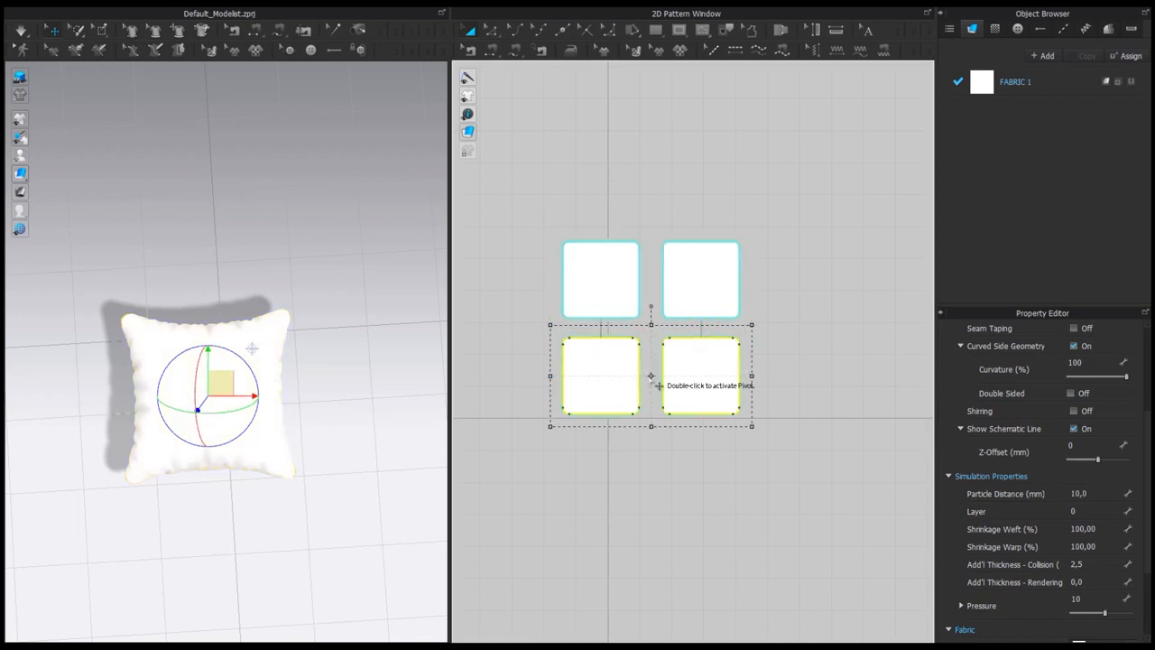
pyautogui.moveTo(754, 374)
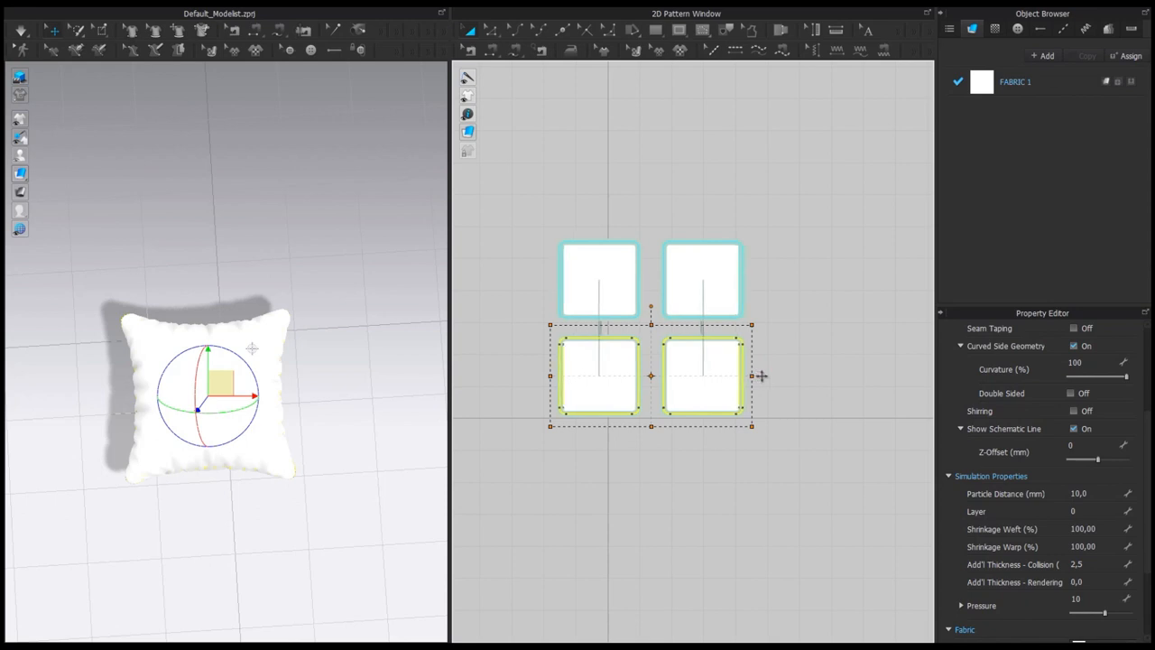
pyautogui.moveTo(870, 341)
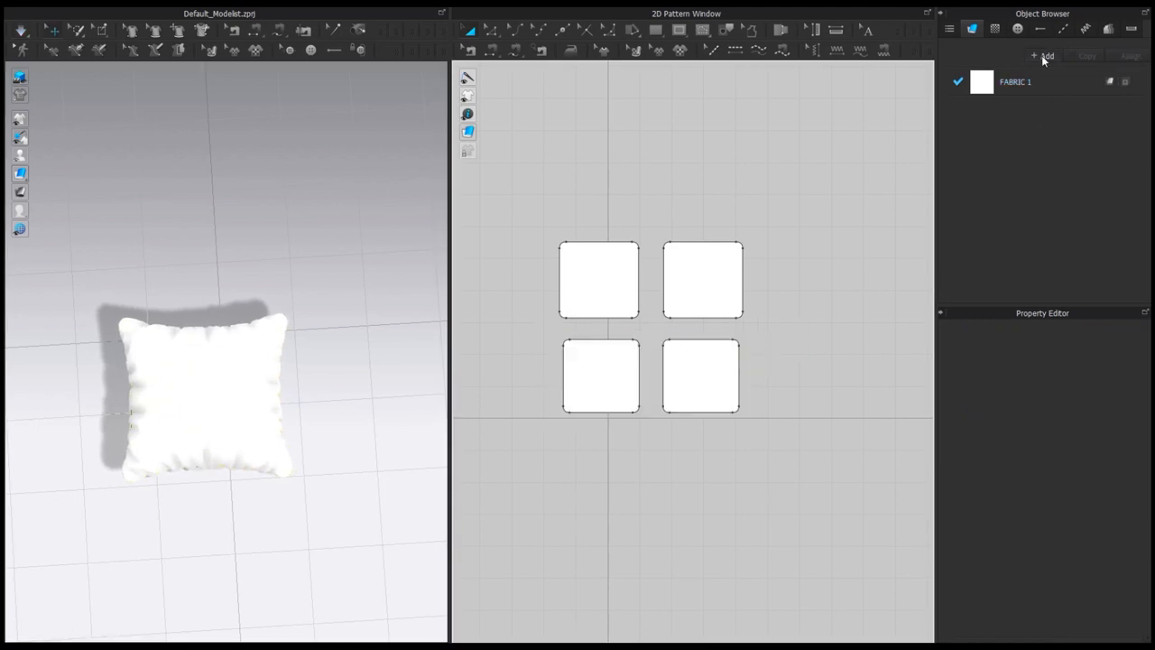
# Create FABRIC 2 with + Add and scroll through its Property Editor settings.
pyautogui.click(1044, 56)
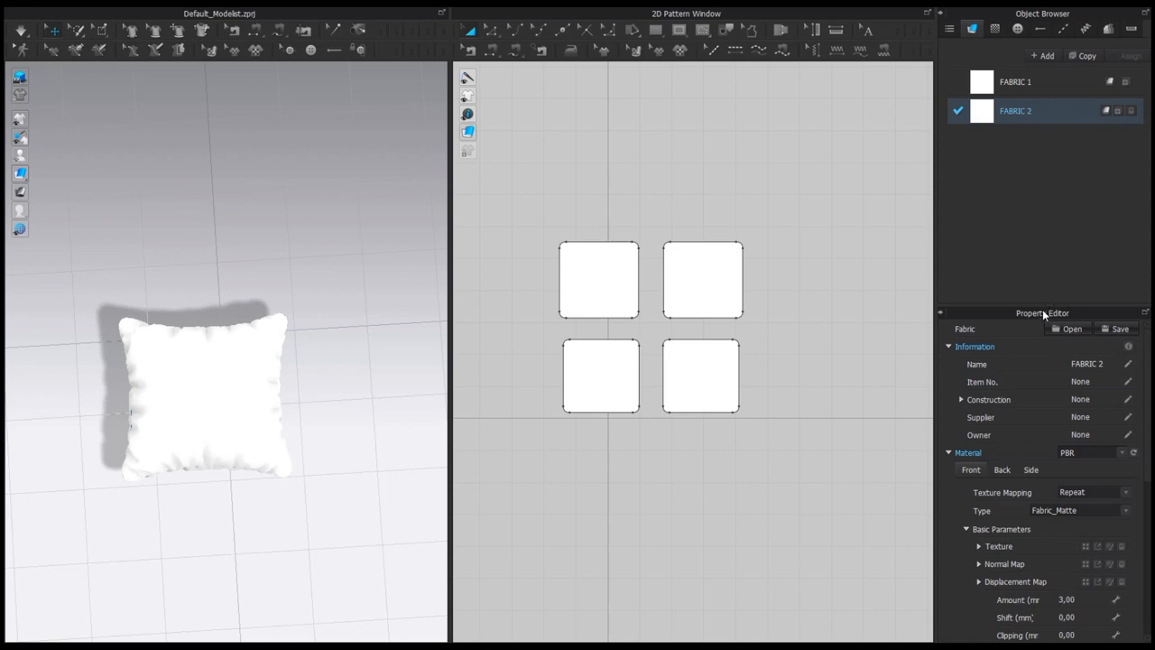
pyautogui.scroll(-3)
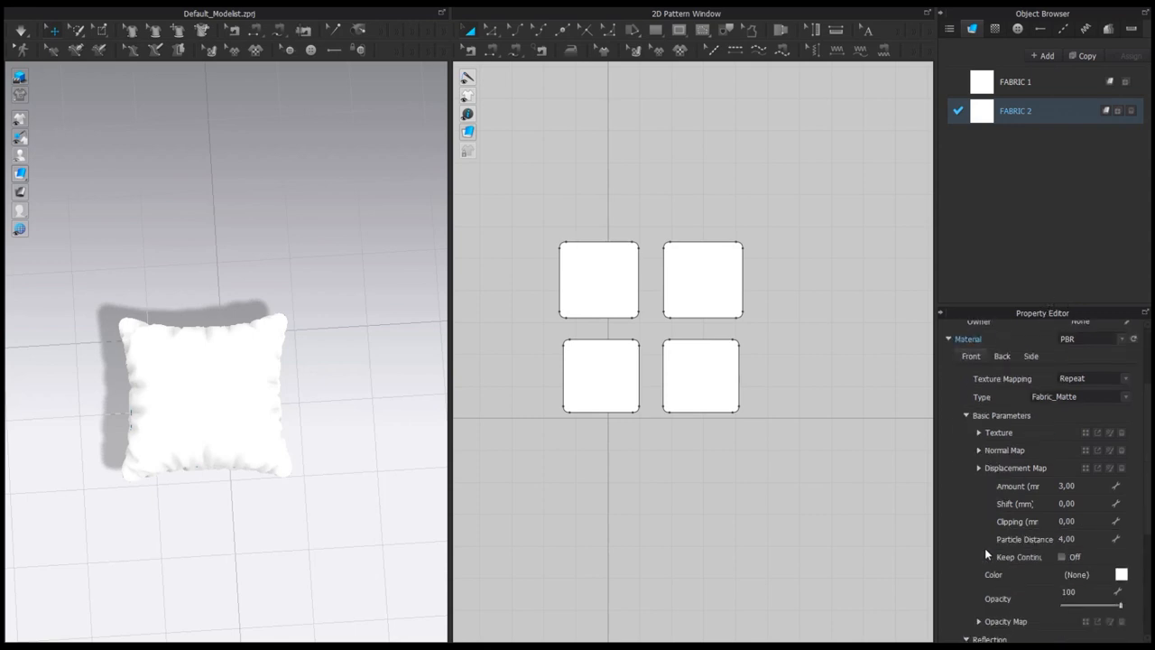
pyautogui.scroll(-3)
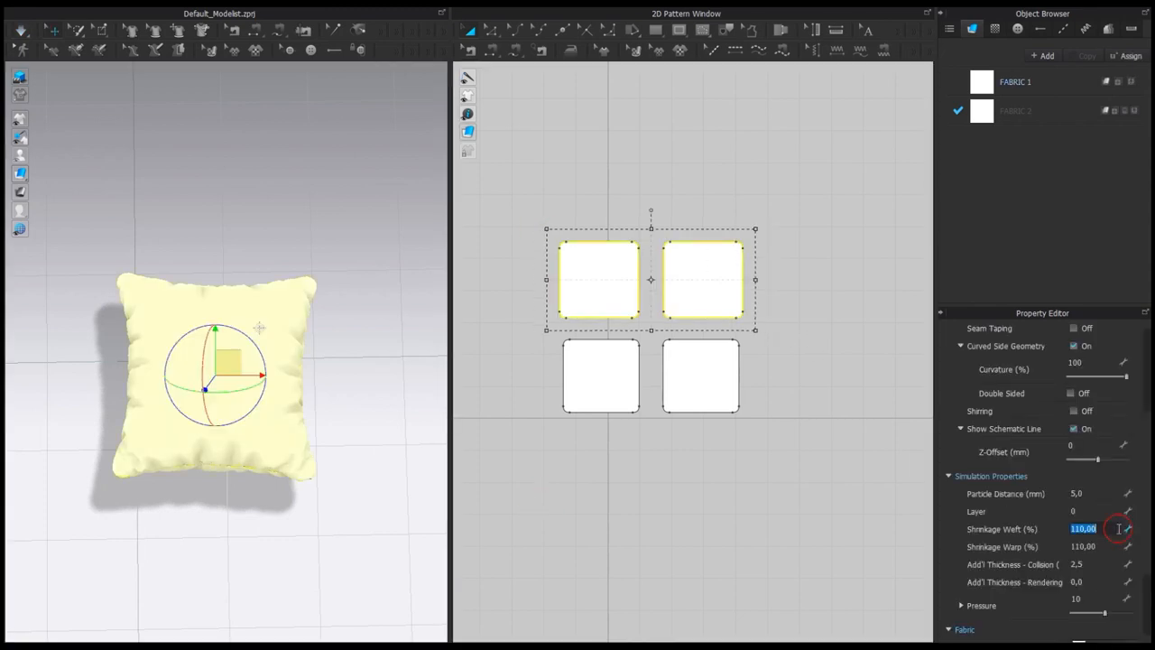
# Set weft and warp shrinkage to 105% and select all four pattern pieces.
pyautogui.write('105')
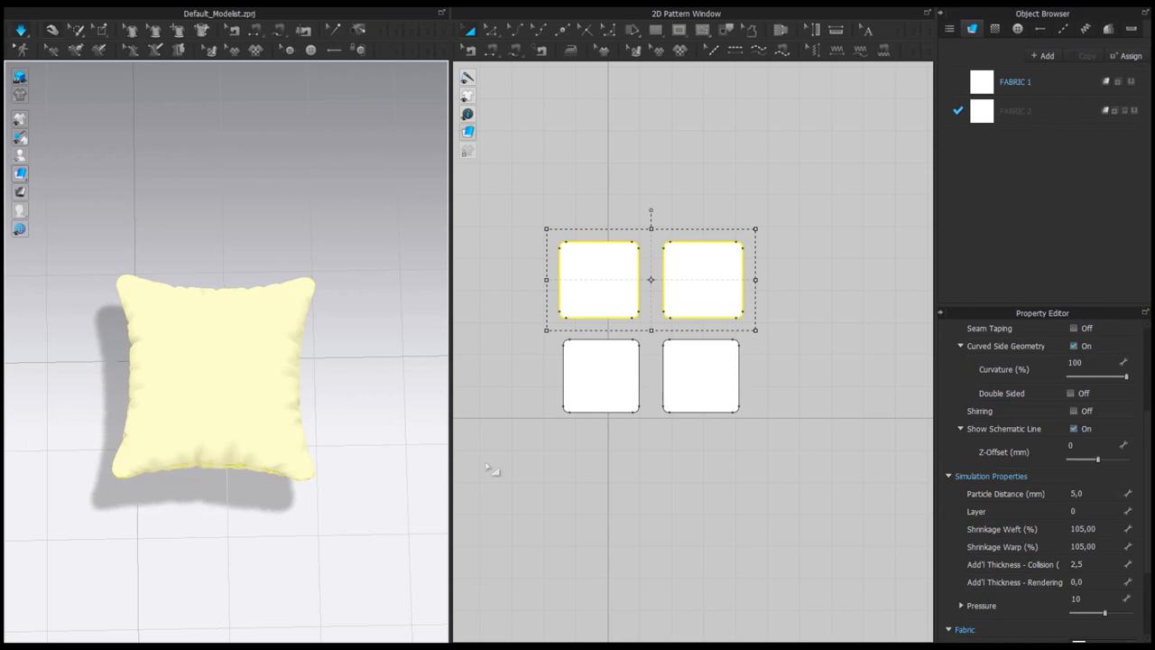
pyautogui.moveTo(523, 467)
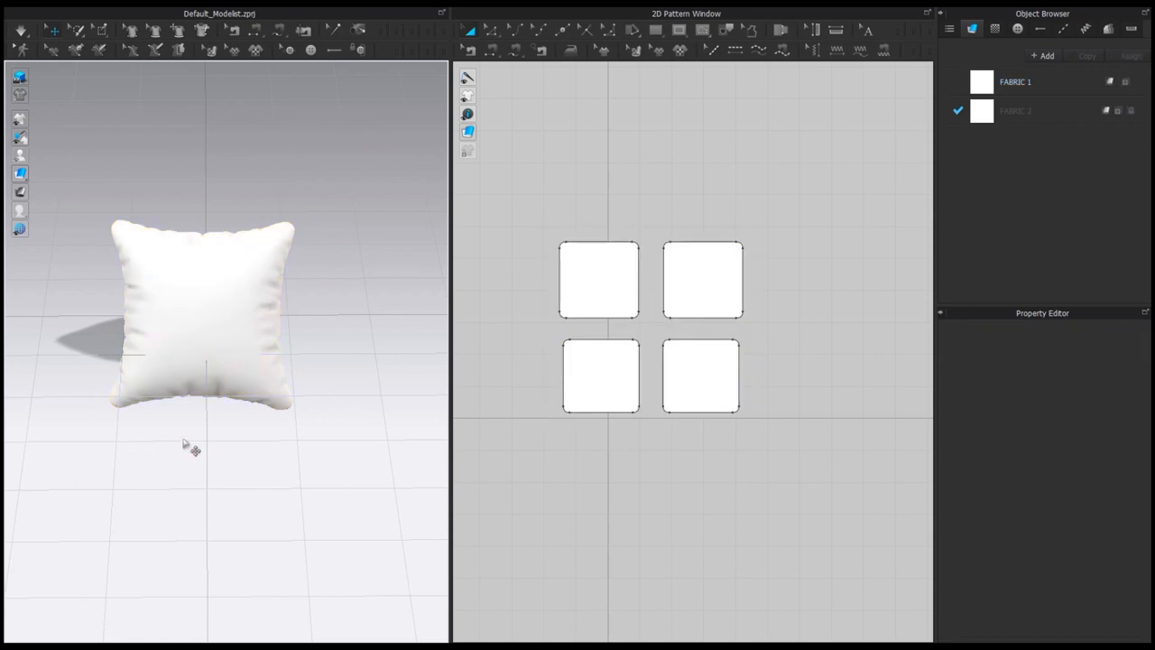
pyautogui.moveTo(514, 189); pyautogui.dragTo(852, 473)
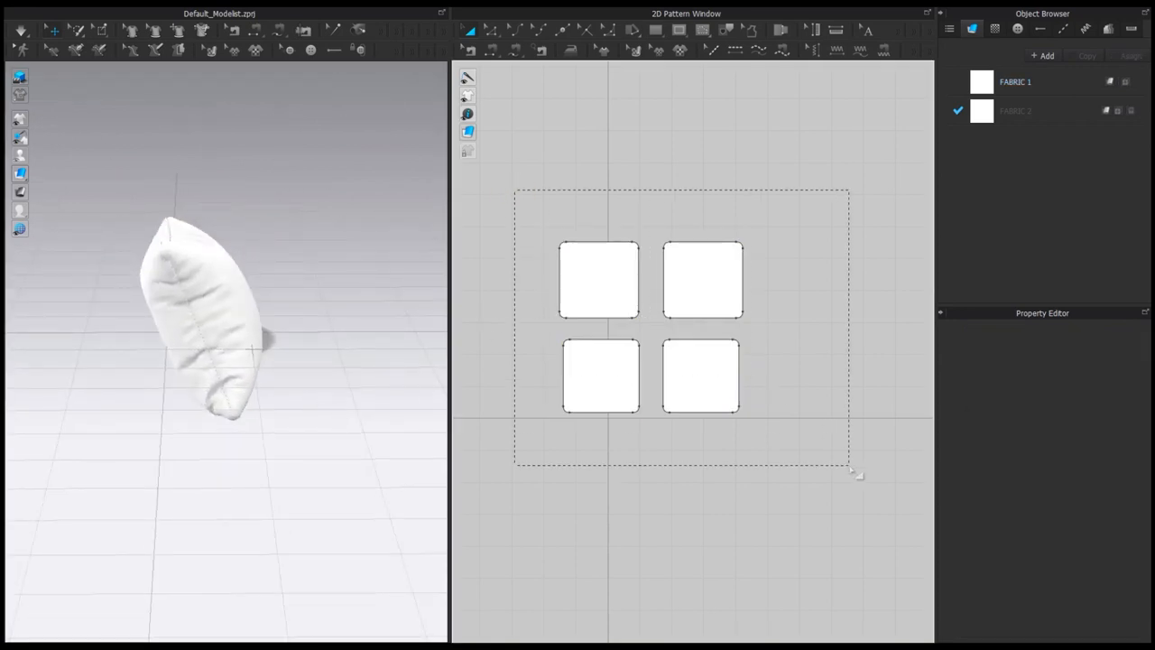